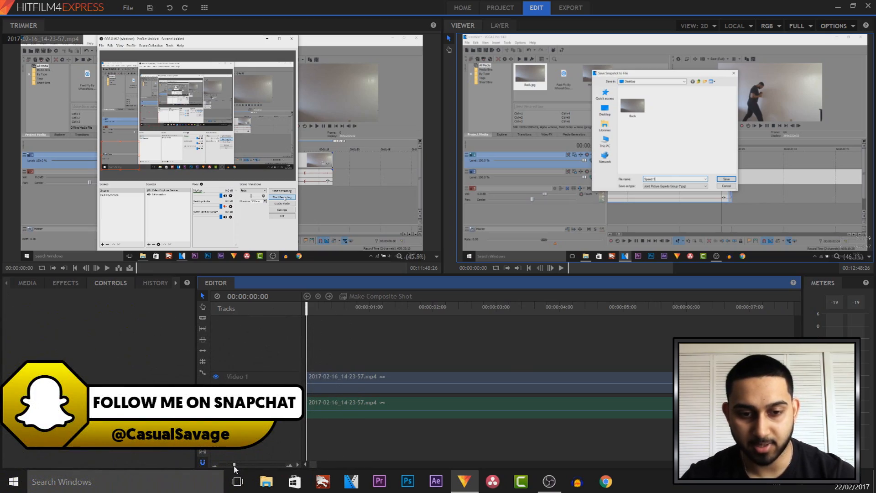
- Browse the Effects panel to Transitions - Video to reach the Fade to Color transition
click(447, 376)
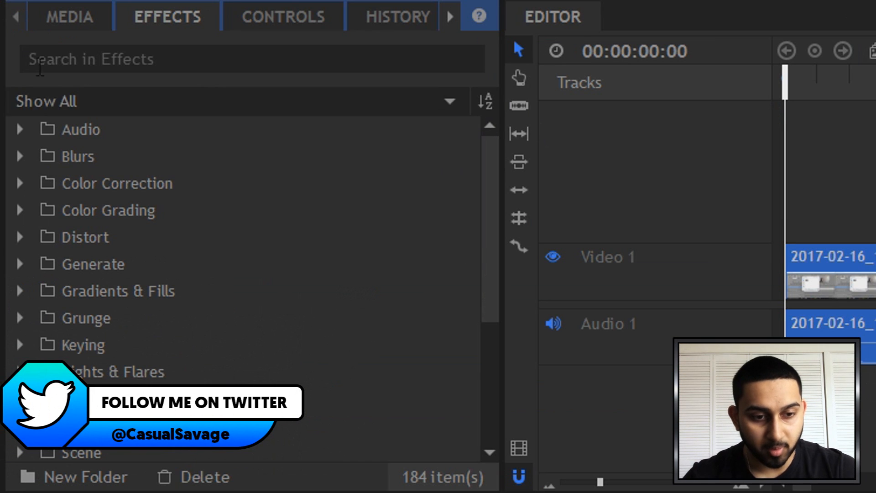
scroll(down, 3)
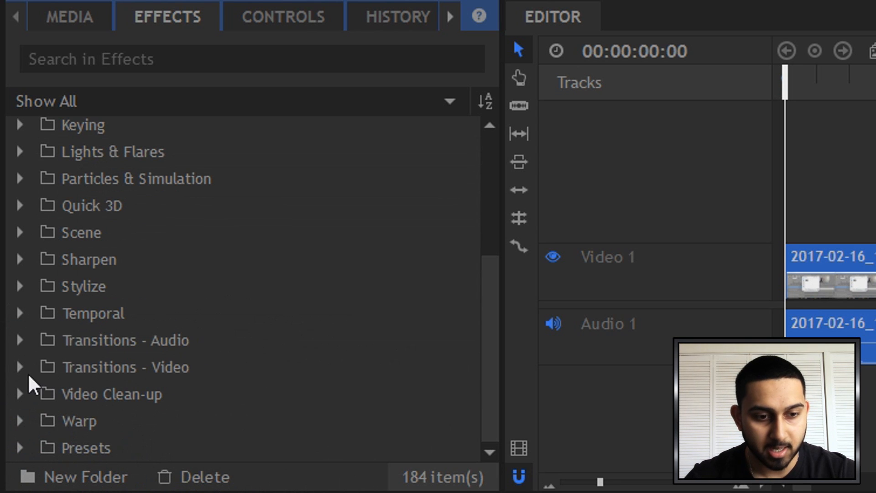
click(19, 367)
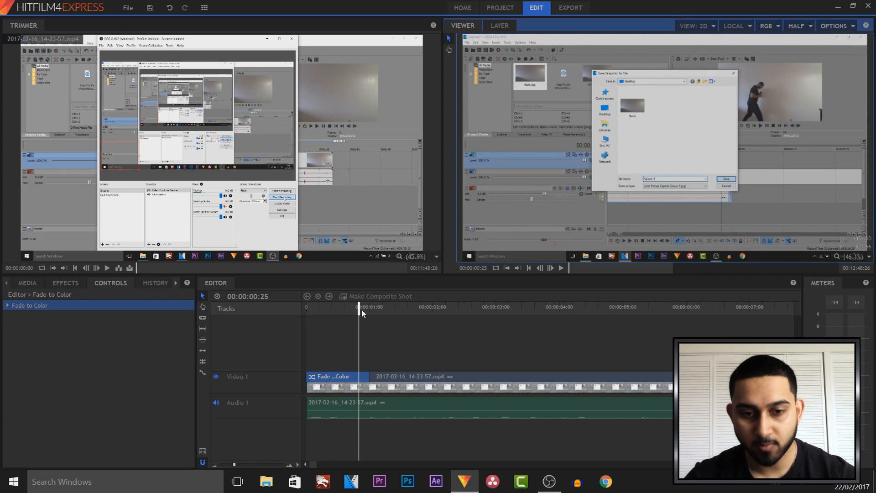
click(319, 306)
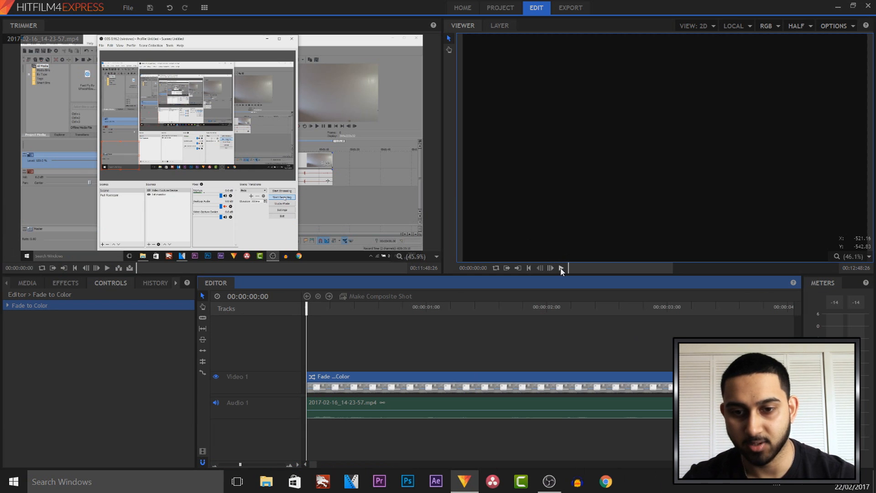
click(560, 268)
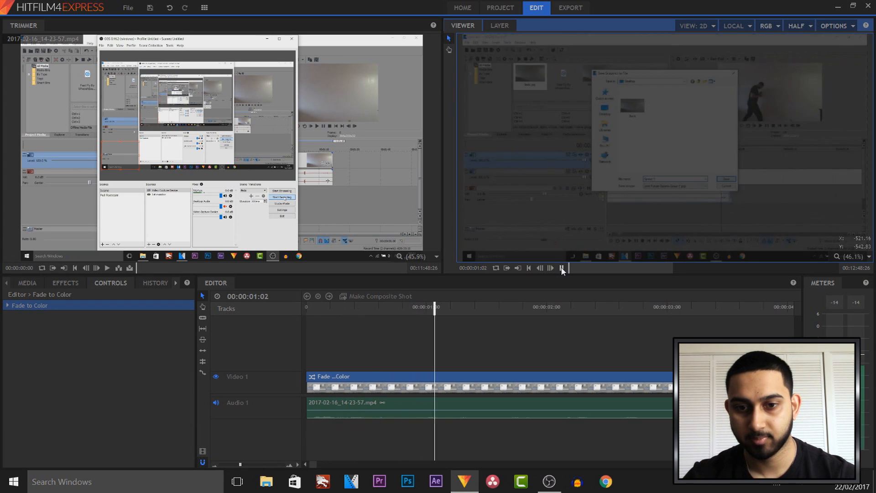
click(535, 306)
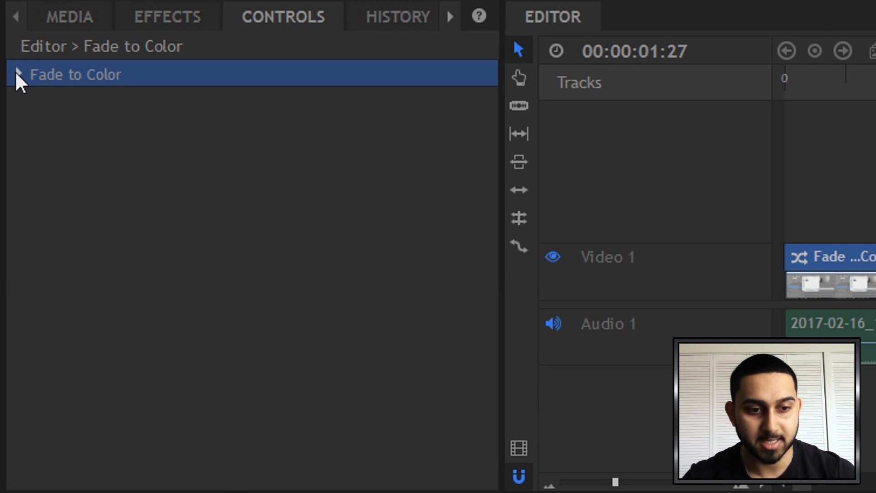
- Change the opening Fade to Color's colour from black to cyan (#2dbabc)
click(18, 74)
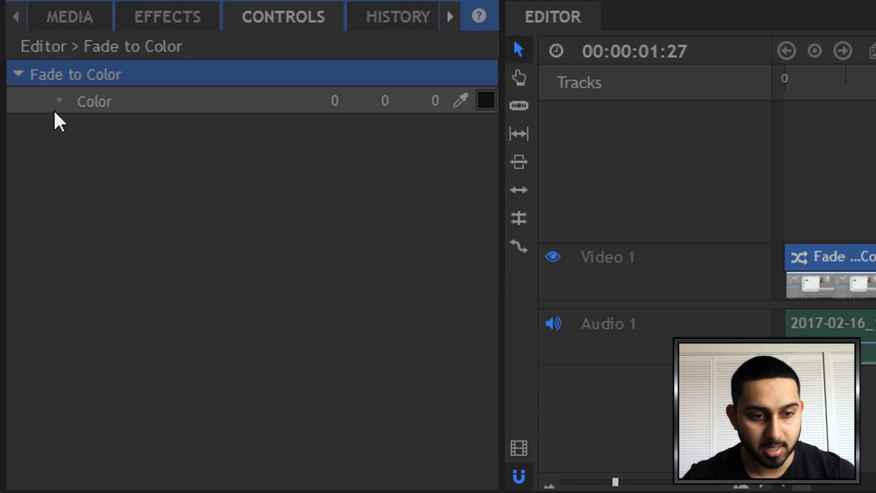
mouse_move(485, 110)
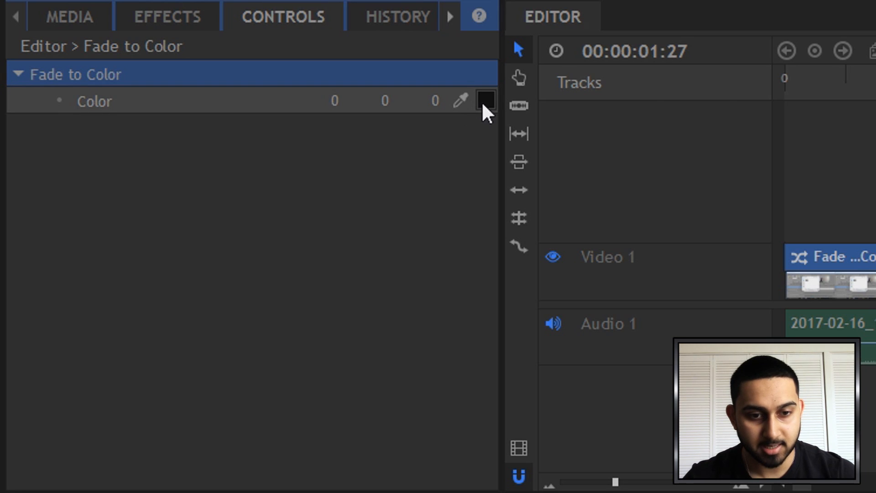
click(486, 100)
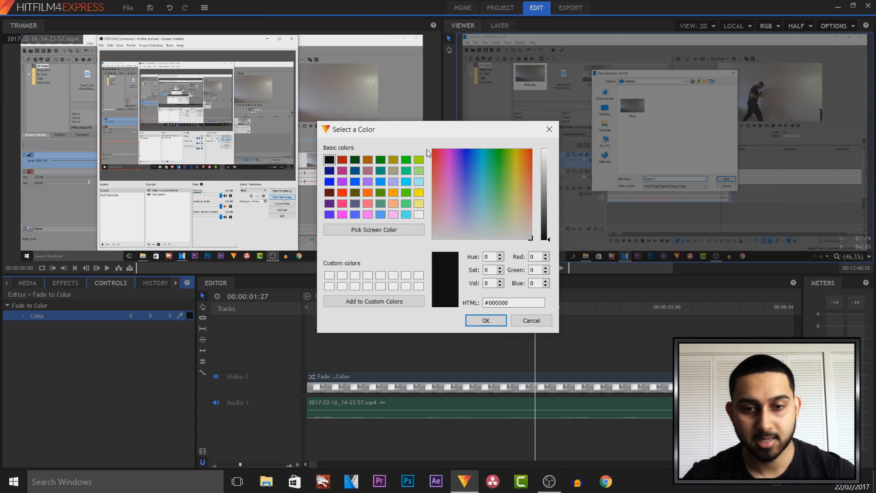
click(481, 170)
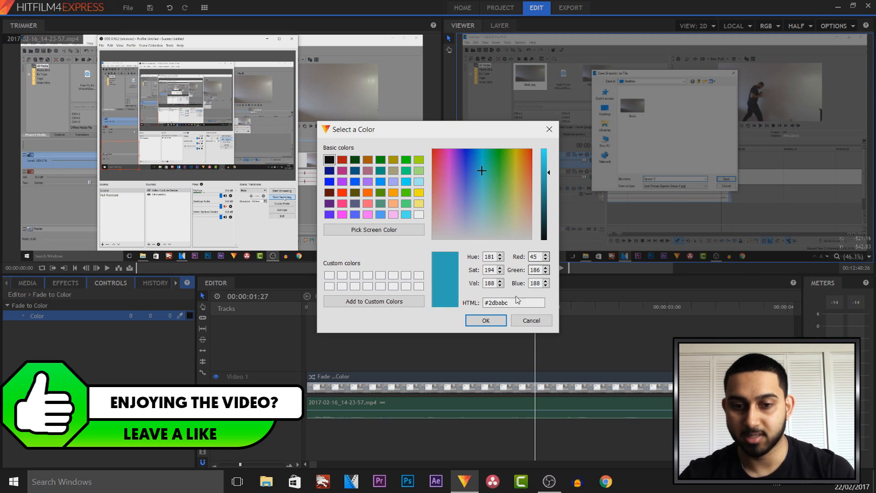
click(484, 321)
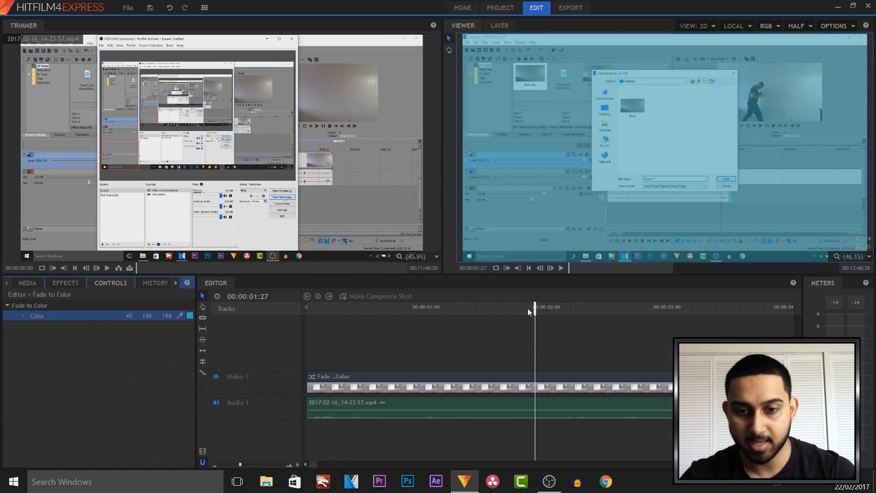
- Play the cyan fade-in from the beginning of the timeline
click(491, 307)
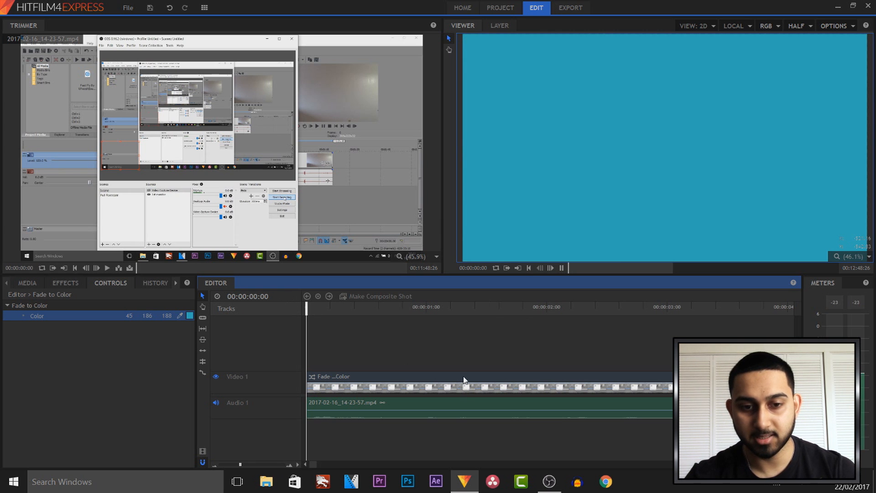
click(547, 306)
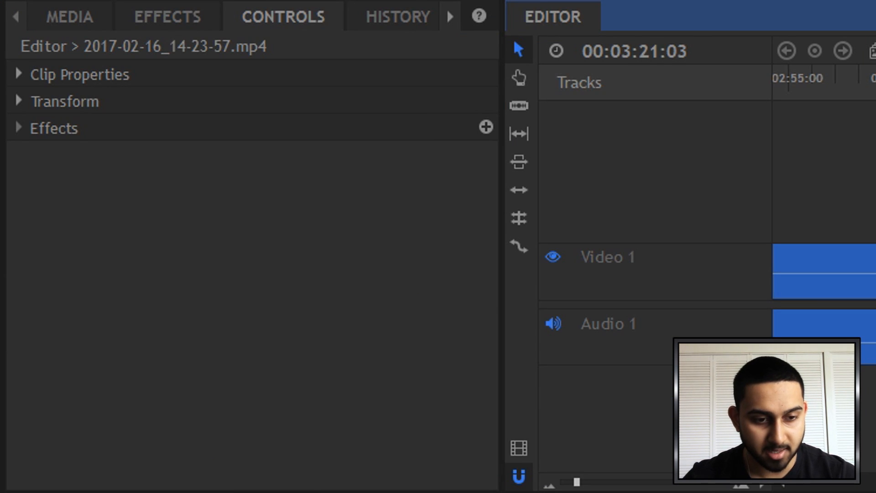
- Place a second Fade to Color at the end of the Video 1 clip as a fade-out
click(167, 16)
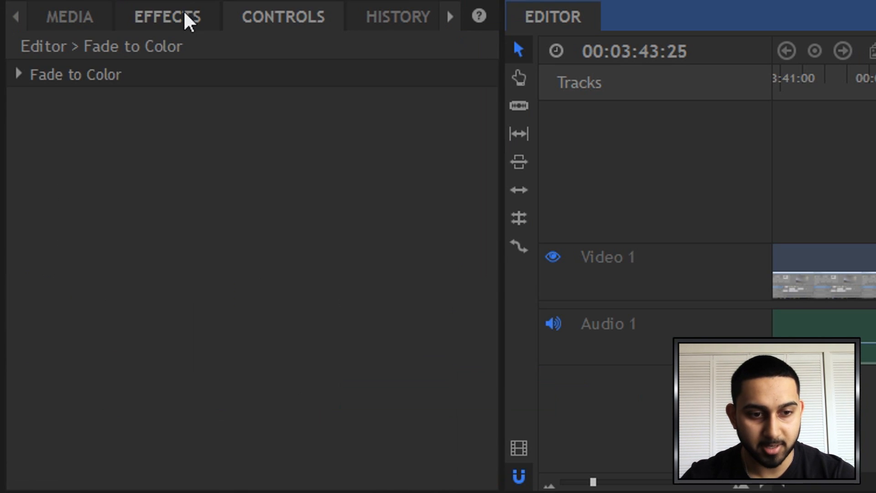
- Bring up the Effects panel for the Transitions - Audio Fade at the clip's end
click(167, 16)
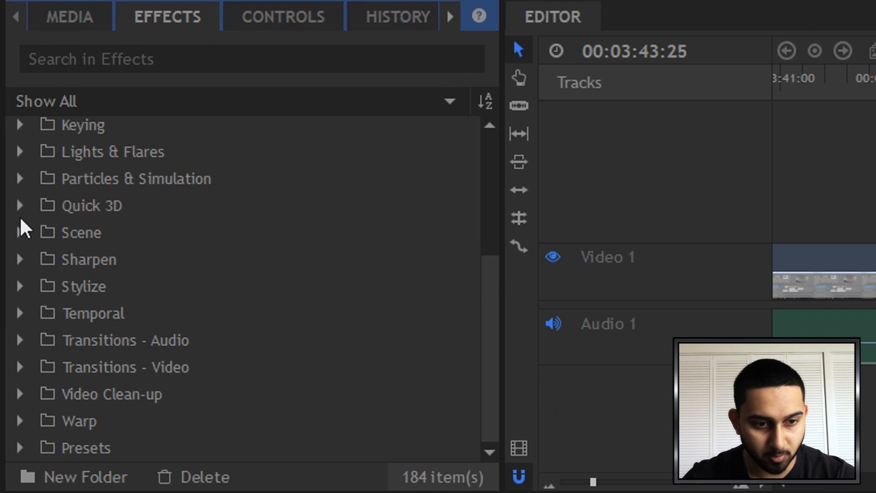
mouse_move(28, 381)
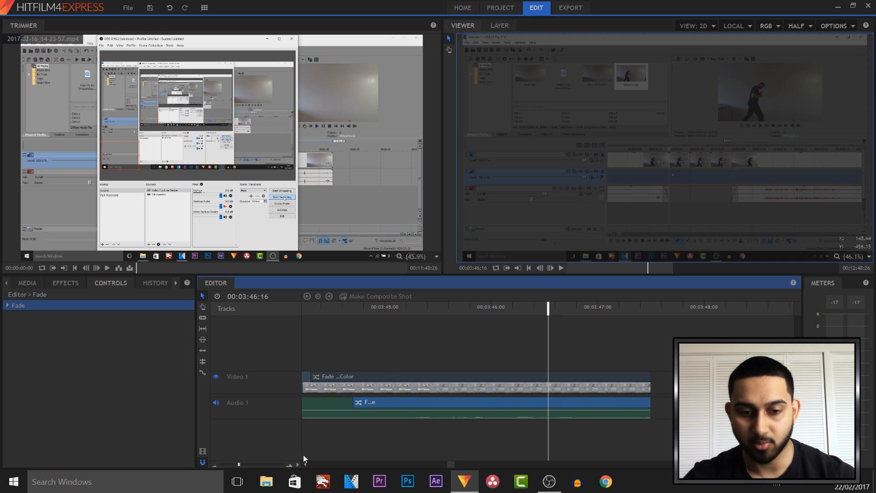
- Scroll the timeline and reopen the Effects panel for an audio Fade at the clip's start
scroll(right, 3)
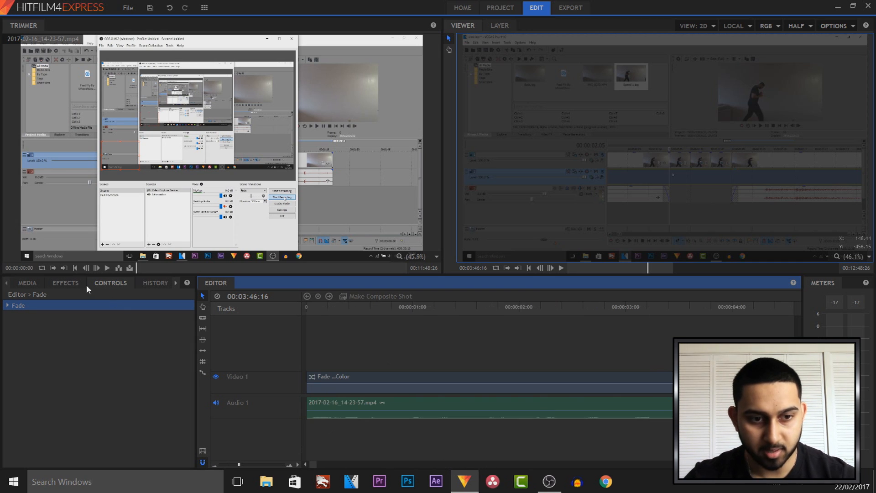
click(65, 283)
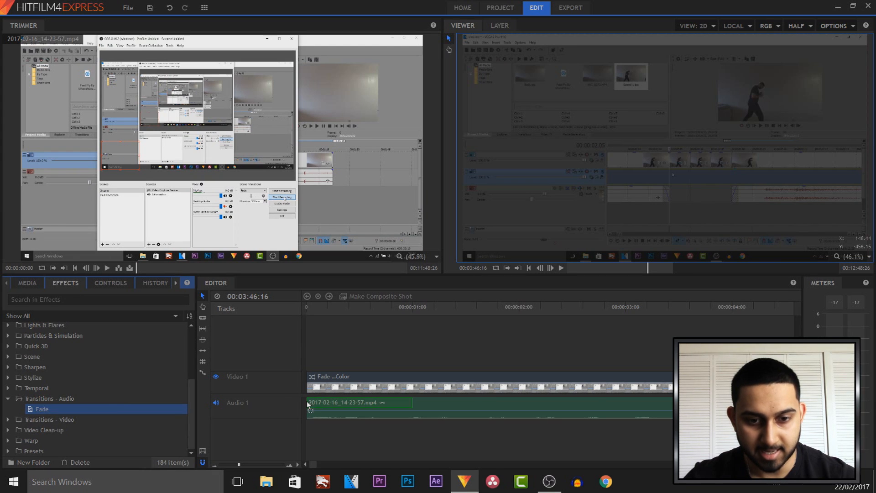